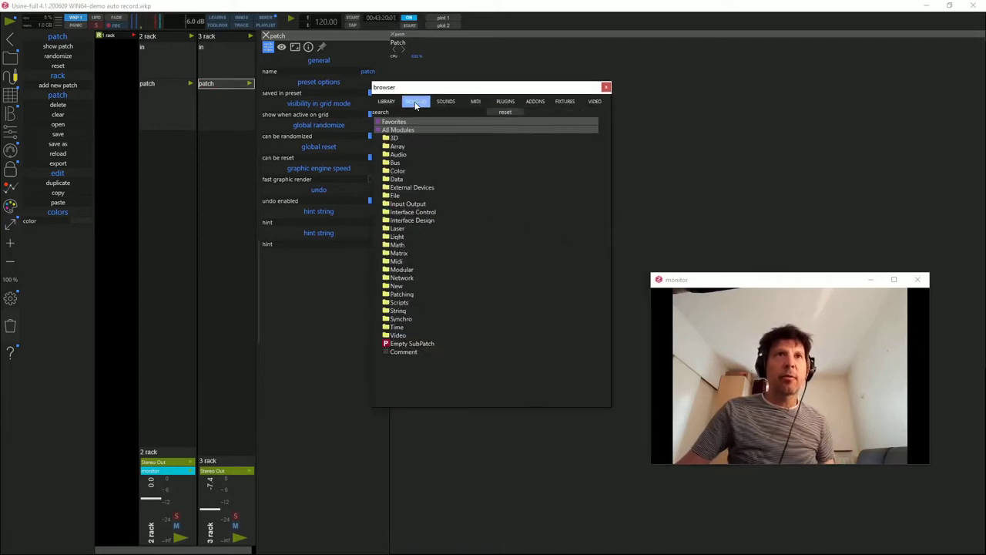
Step: Search the module library for 'sampler' to find the Audio Sampler Recorder
left_click(417, 100)
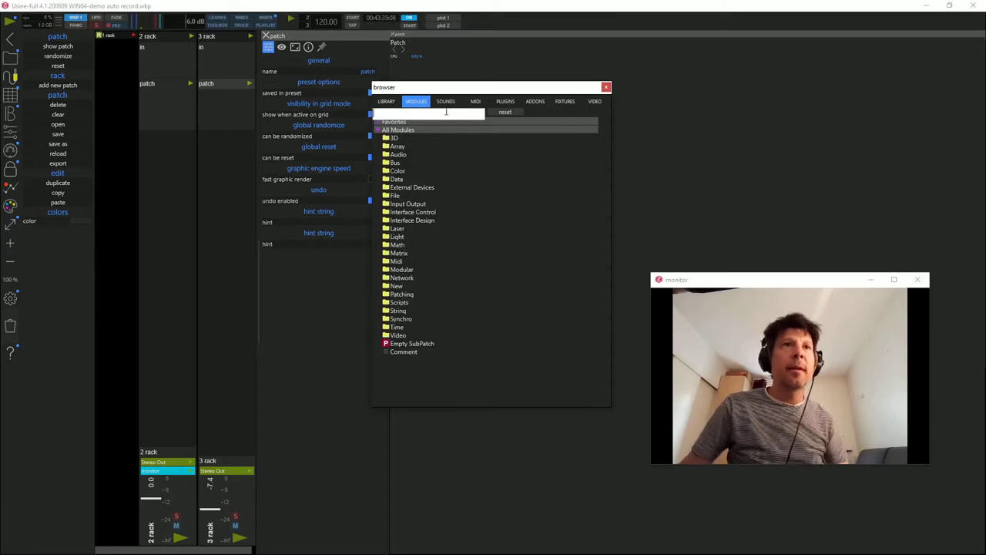
type("sampler")
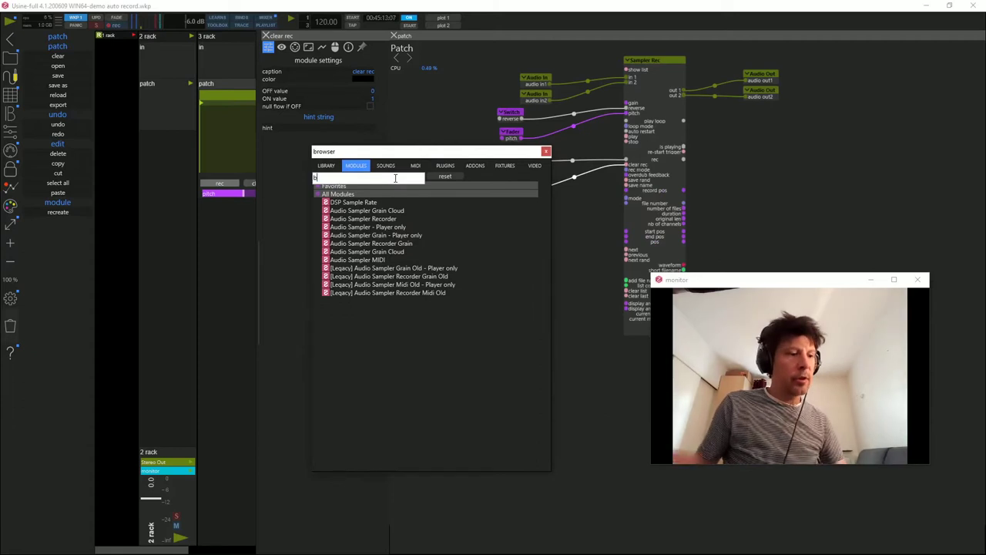
Step: Search 'beat' and add the Audio Analysis Beat Follower Threshold module
type("eat")
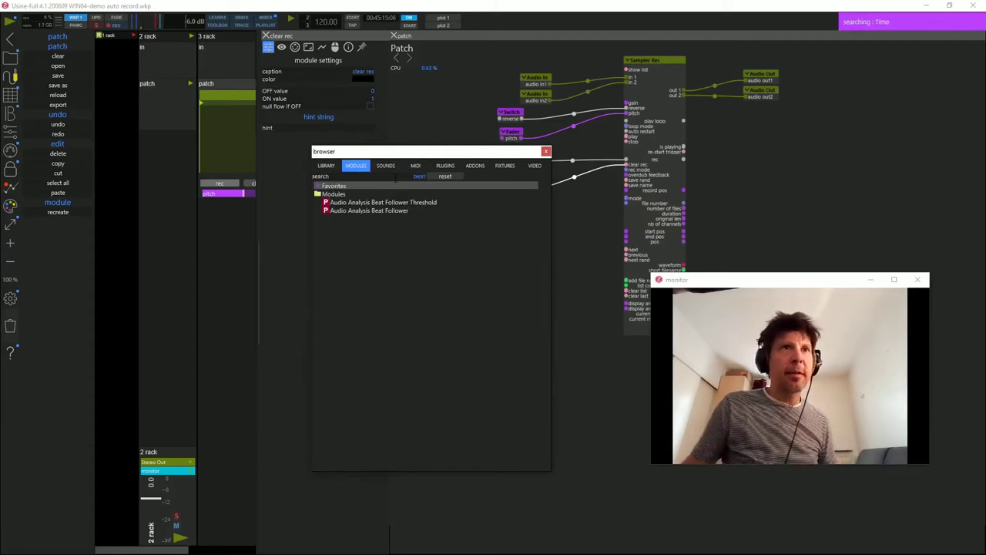
left_click(383, 202)
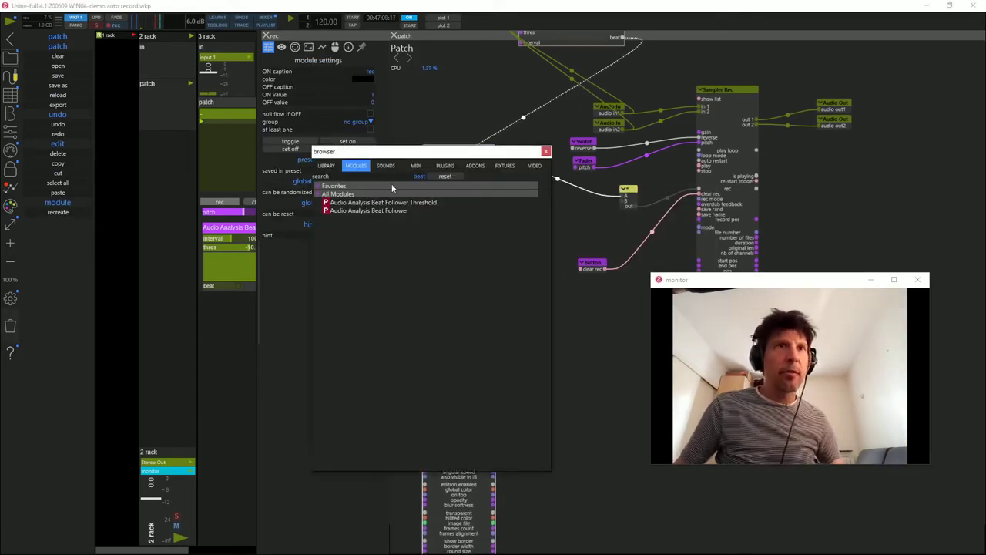
Step: Add a Switch found by searching 'swit' and turn automatic recording on
type("swit")
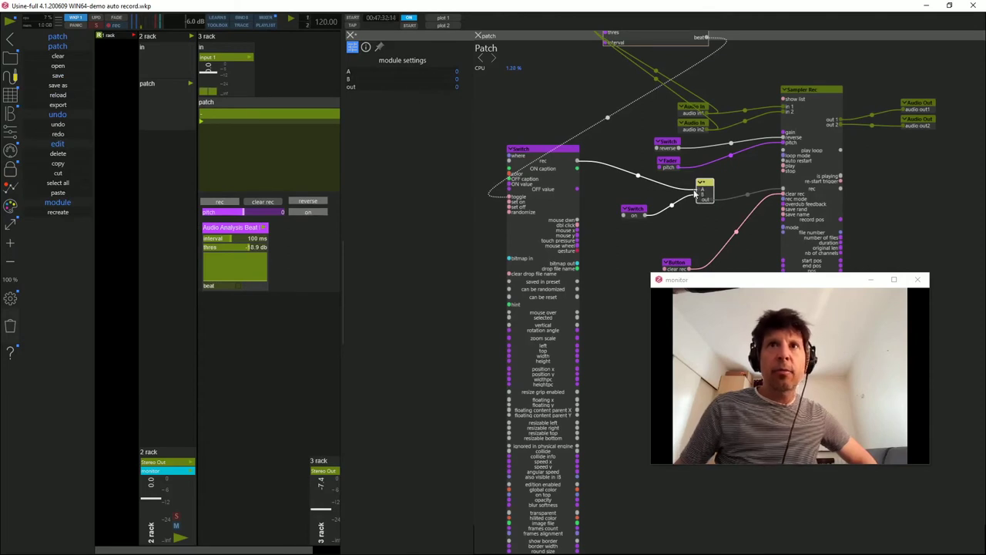
mouse_move(742, 191)
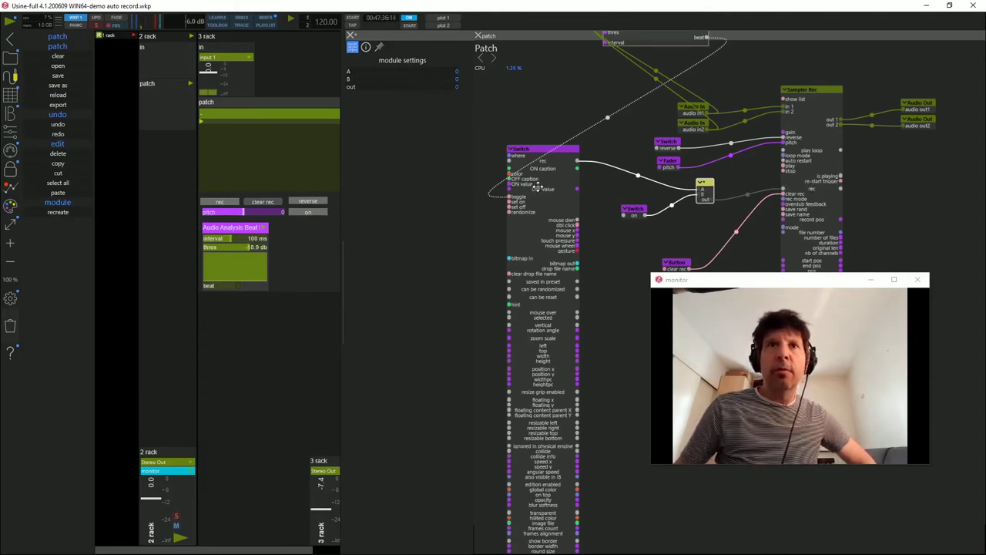
left_click(220, 201)
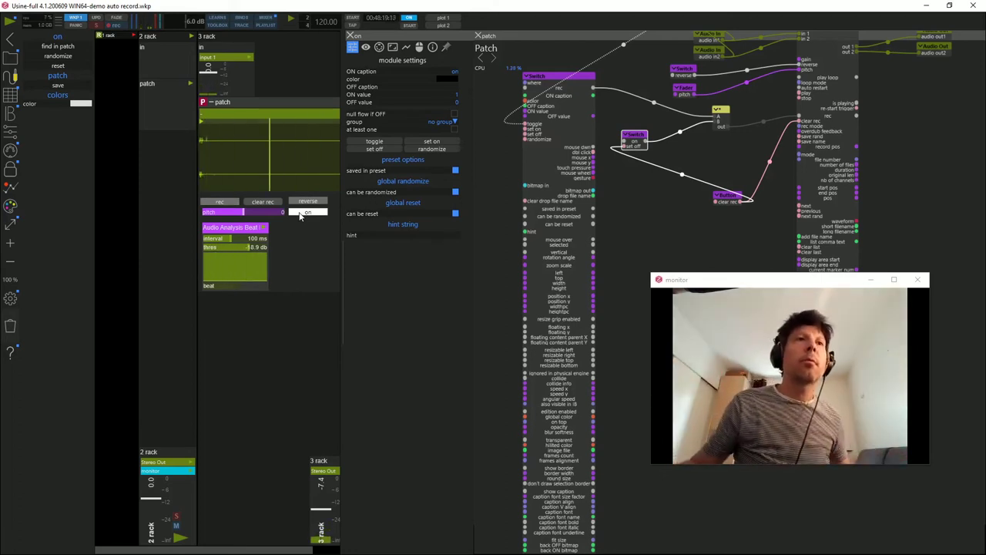
left_click(263, 201)
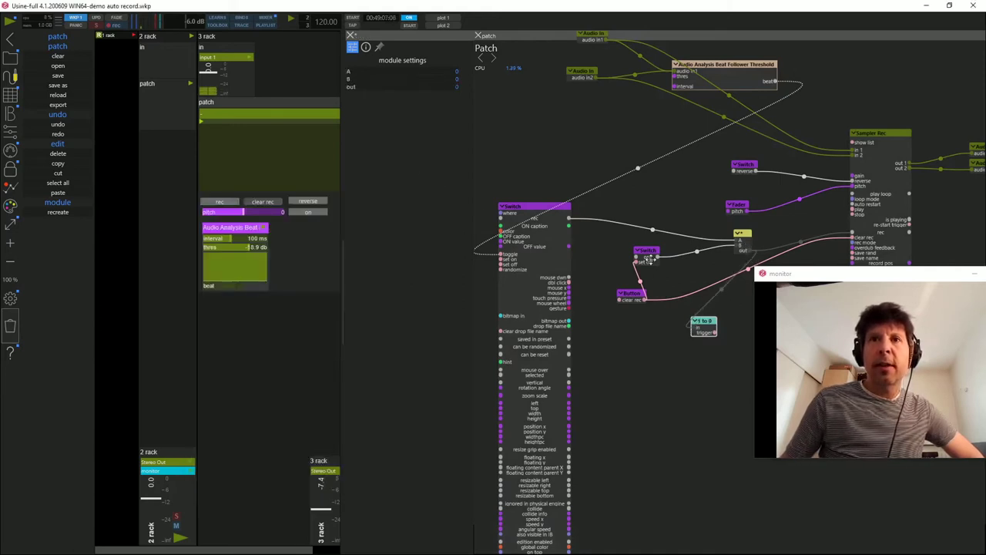
Step: Wire the 1-to-0 trigger to the reverse switch and toggle reverse playback
left_click(635, 245)
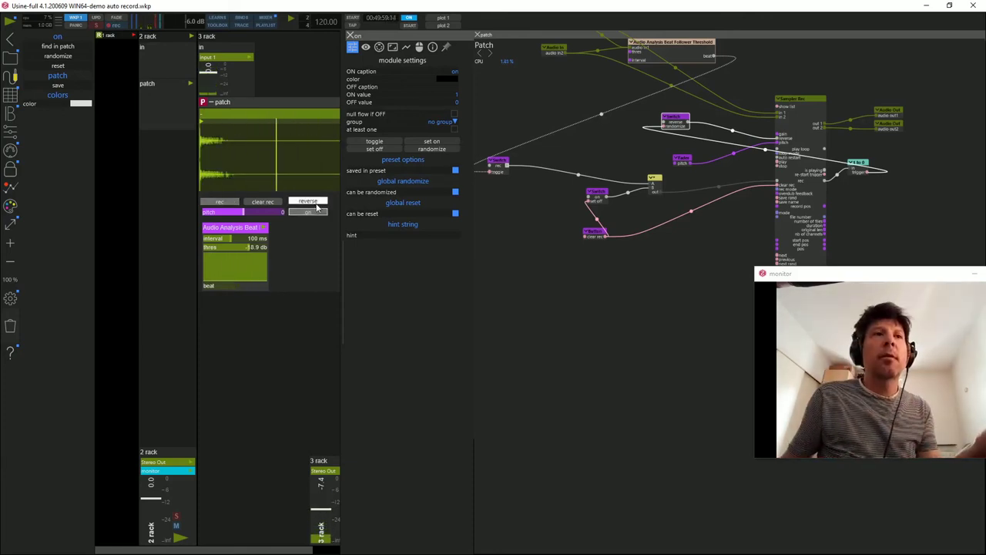
left_click(262, 202)
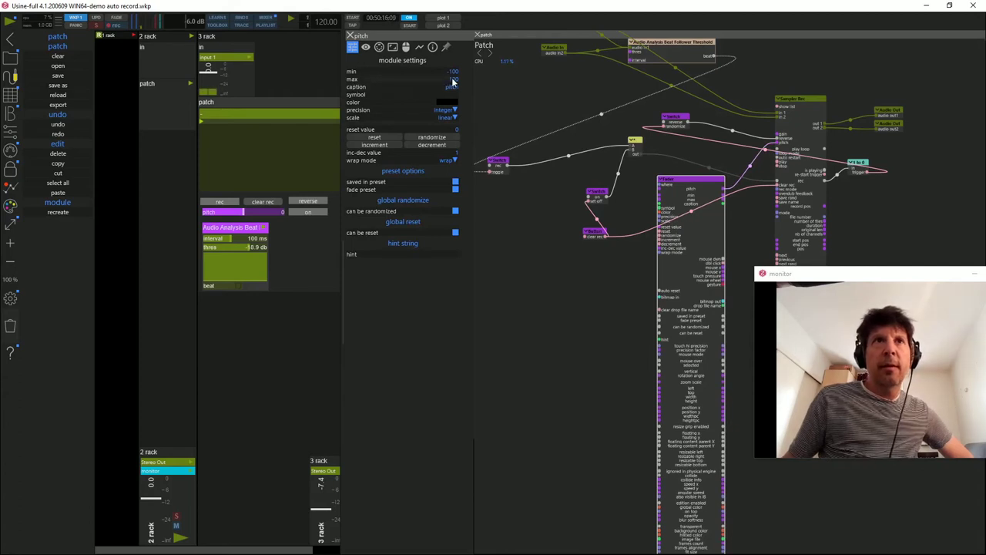
Step: Set the pitch fader's maximum value to 12
left_click(401, 81)
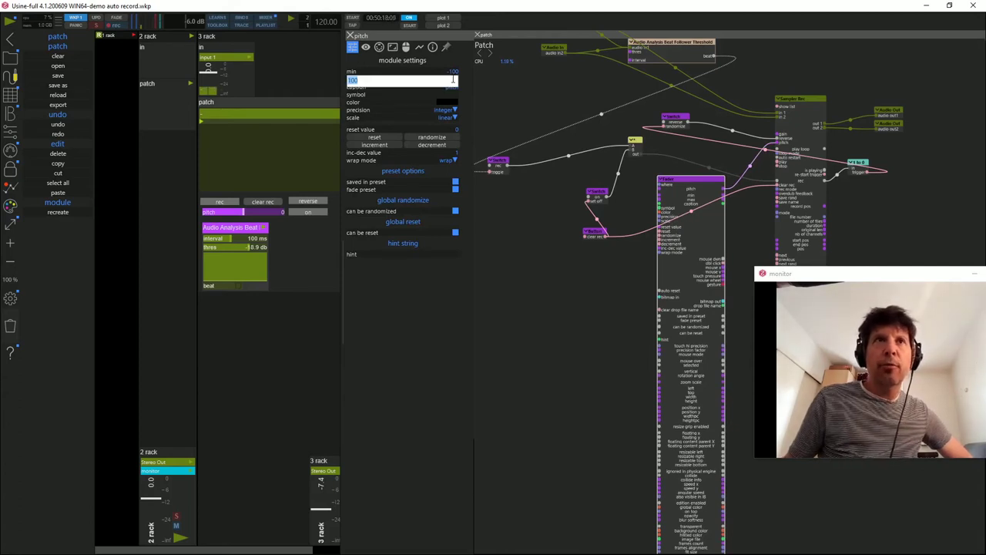
type("12")
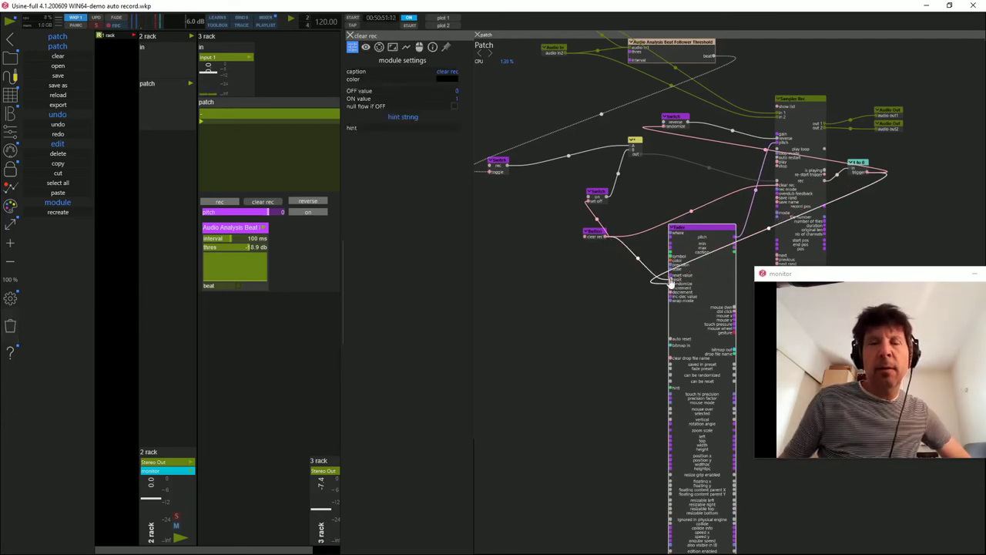
mouse_move(413, 211)
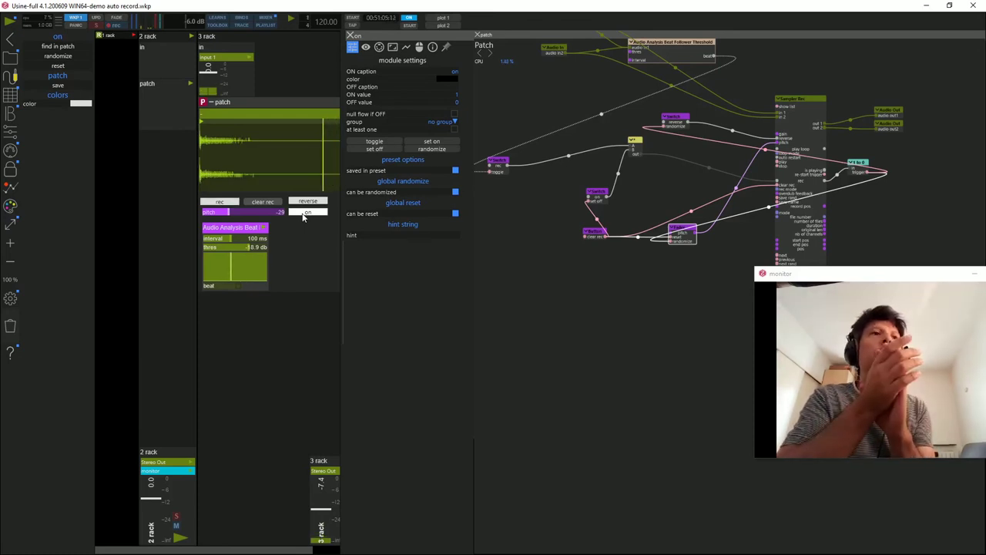
Step: Switch automatic recording on to test it, then clear the recorded sample
left_click(307, 212)
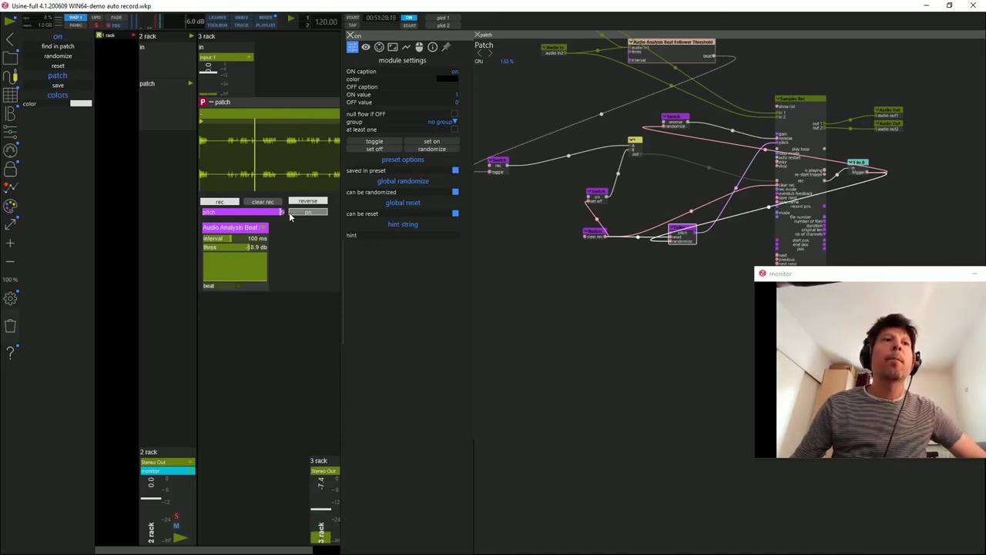
left_click(263, 201)
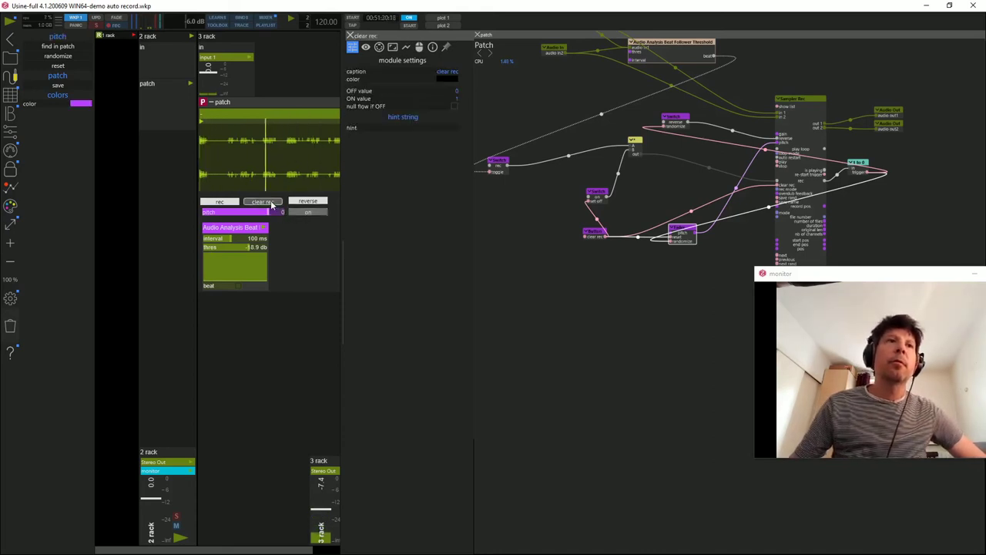